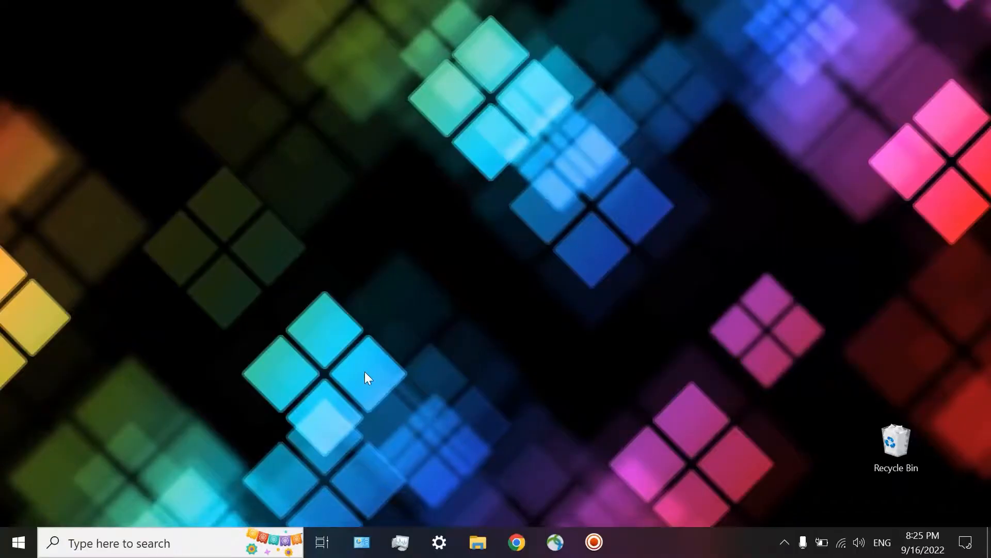
pyautogui.moveTo(322, 542)
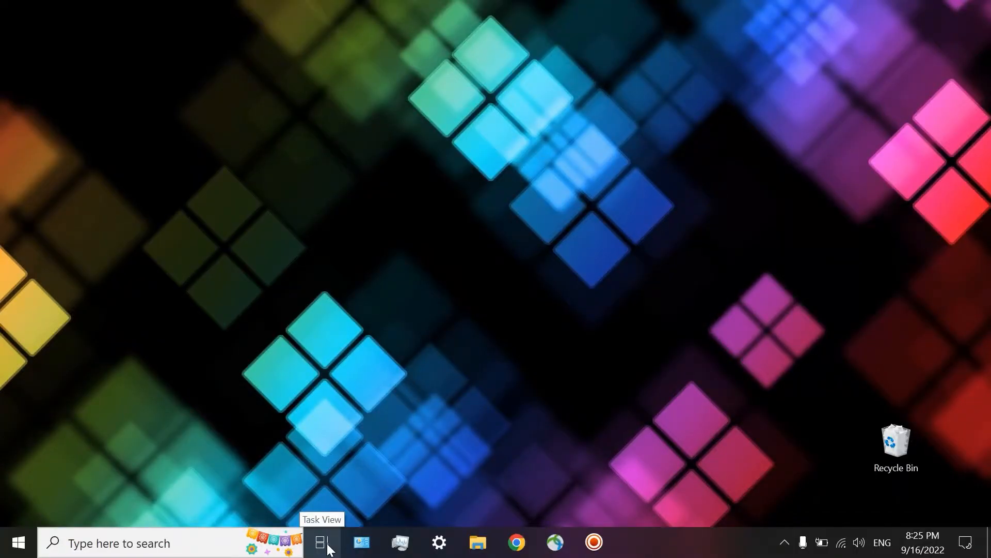
# - Launch Chrome, search 'wiki exoplanet' and open the Exoplanet Wikipedia article
pyautogui.rightClick(662, 542)
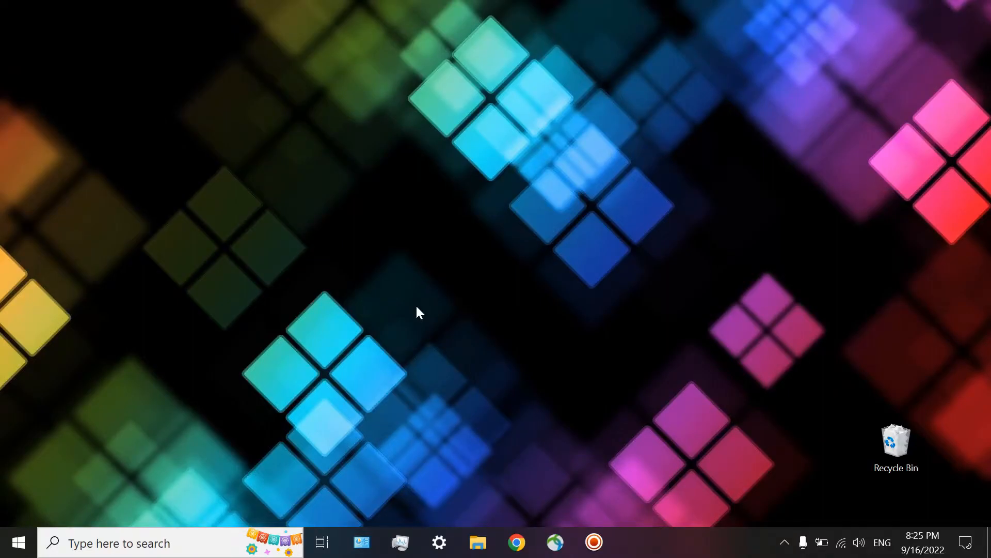
pyautogui.moveTo(506, 474)
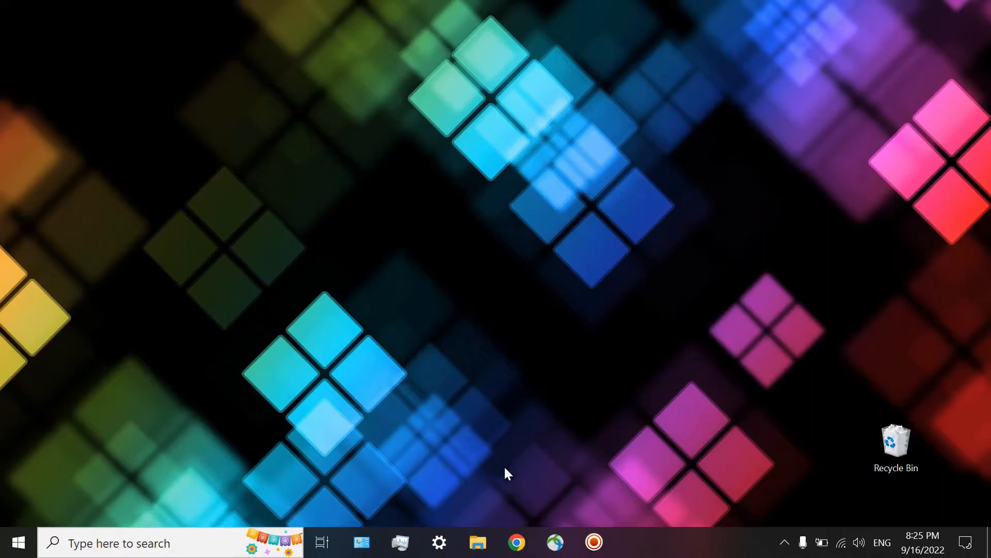
pyautogui.click(516, 542)
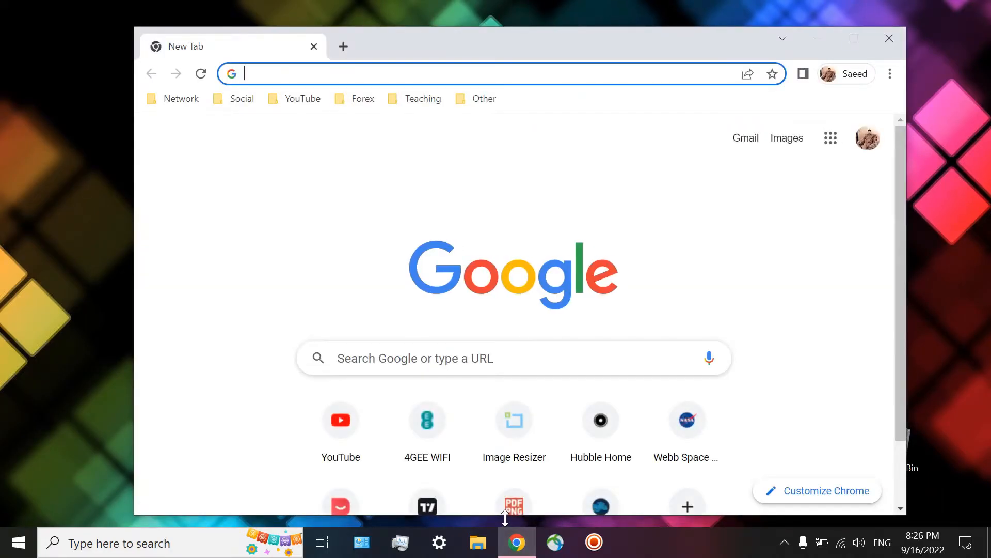
pyautogui.write('wiki exoplanet')
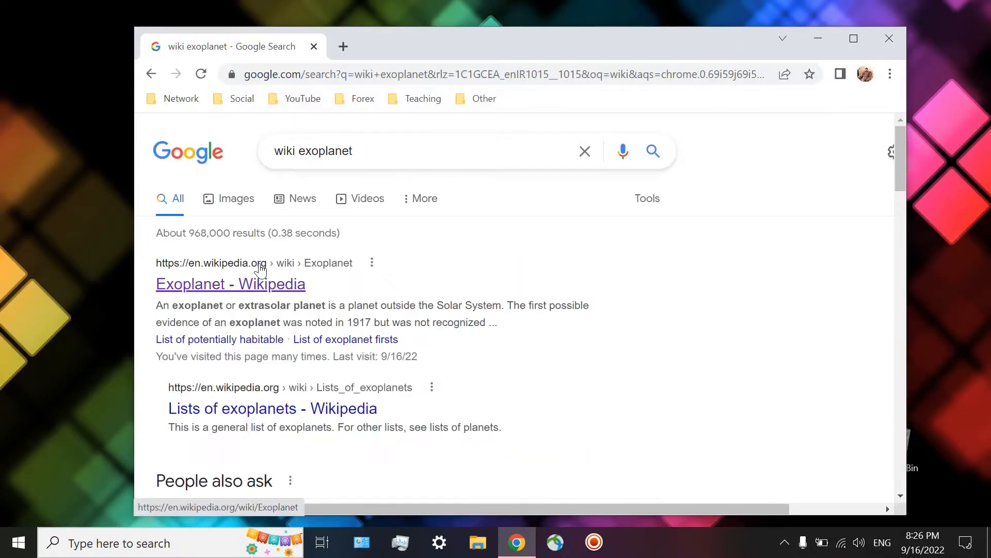
pyautogui.click(230, 283)
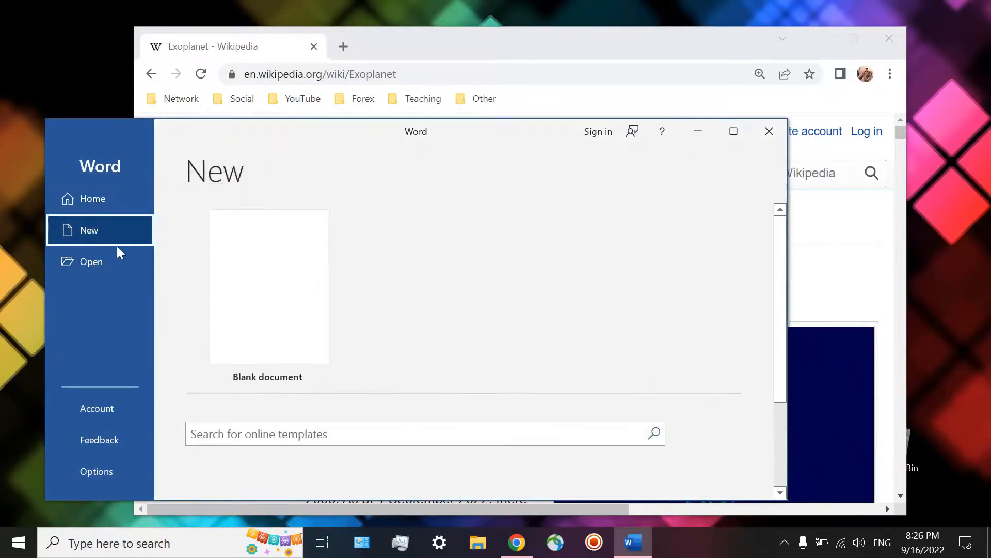
# - Create a blank Word document beside the Exoplanet page and bring up Task View
pyautogui.click(269, 287)
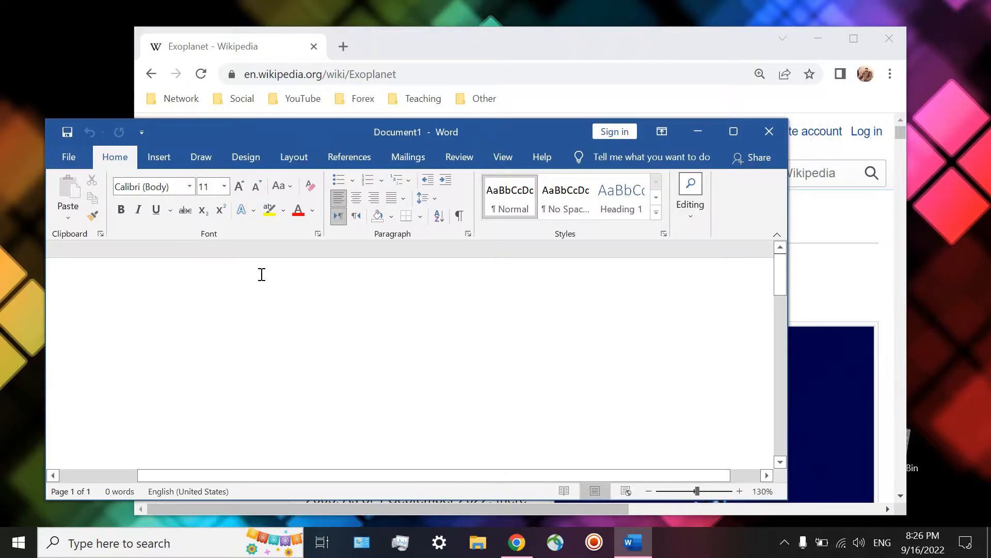
pyautogui.click(66, 364)
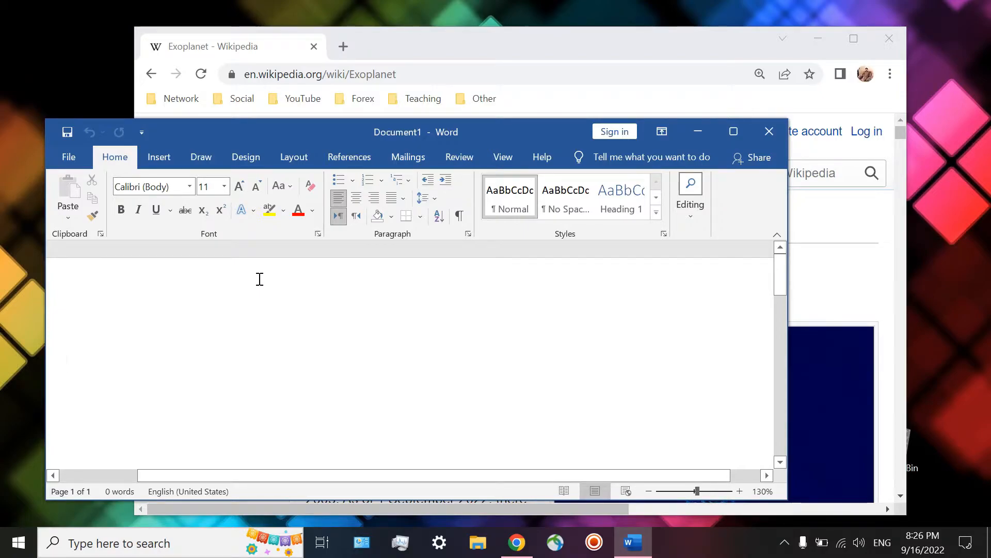
pyautogui.click(323, 543)
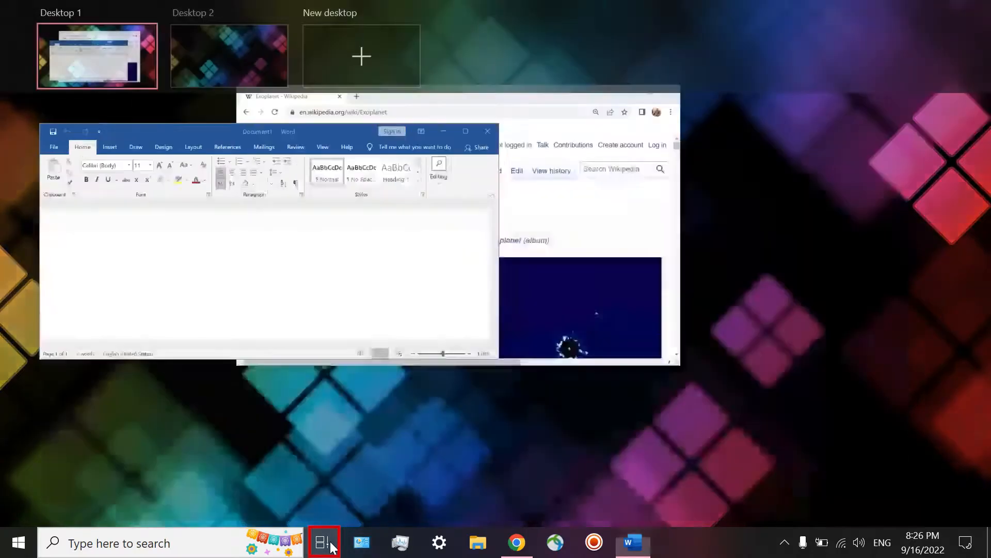
# - Switch from Task View to the empty Desktop 2
pyautogui.click(323, 542)
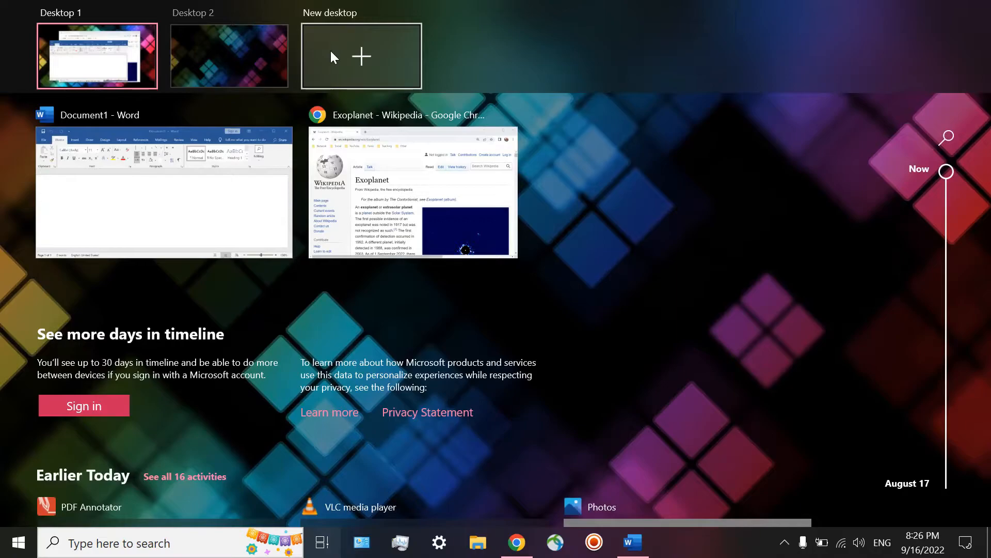
pyautogui.moveTo(303, 65)
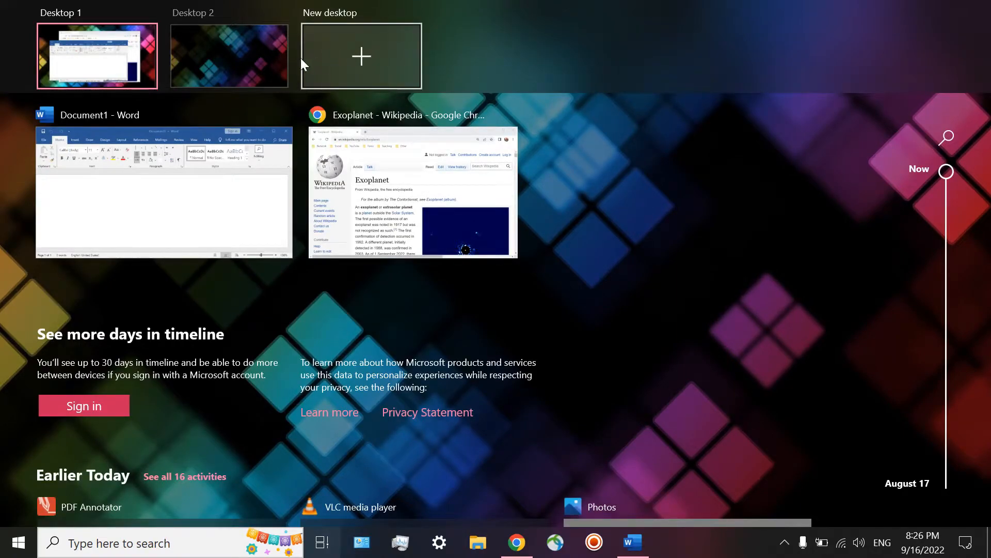
pyautogui.click(229, 56)
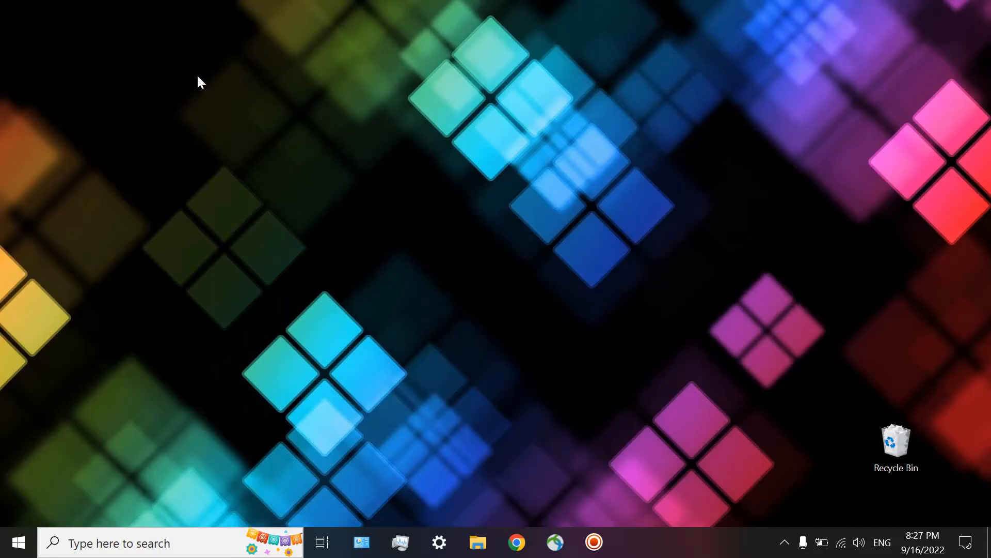
pyautogui.moveTo(533, 268)
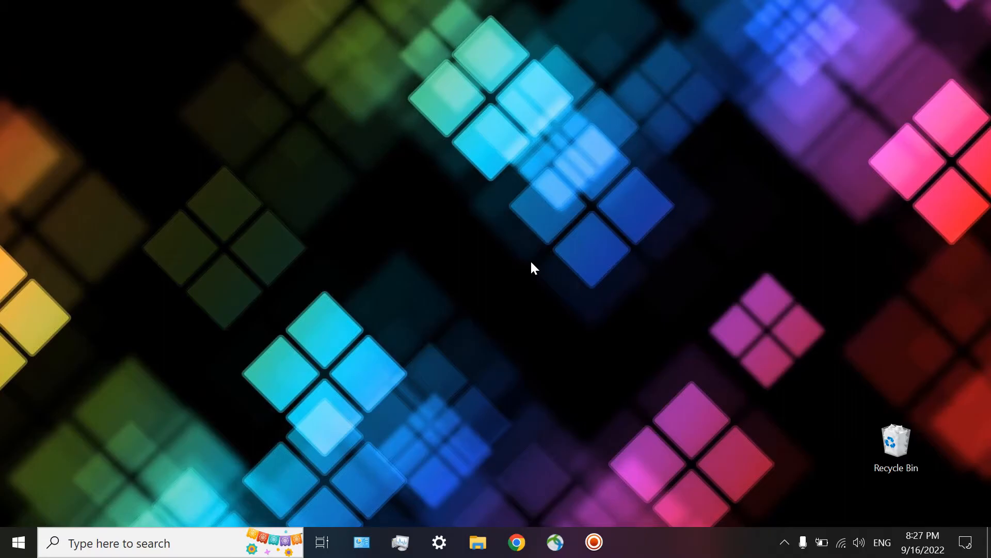
pyautogui.moveTo(140, 542)
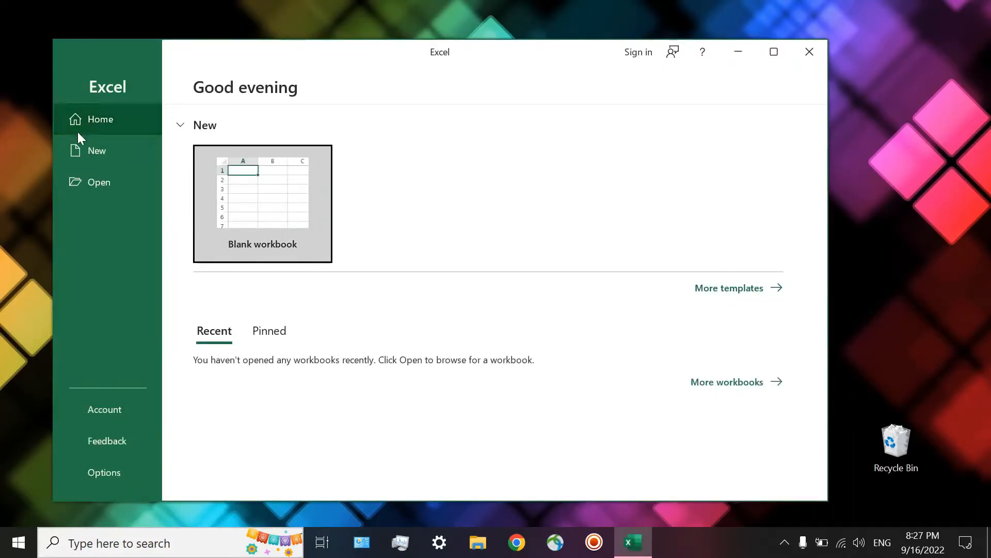
# - Create a blank Excel workbook on the new desktop
pyautogui.click(262, 194)
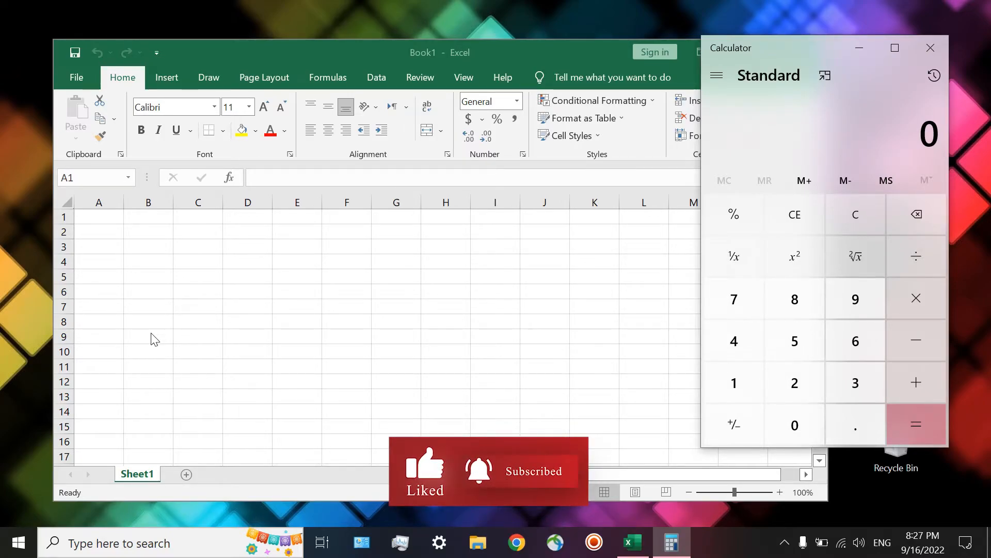
pyautogui.moveTo(323, 543)
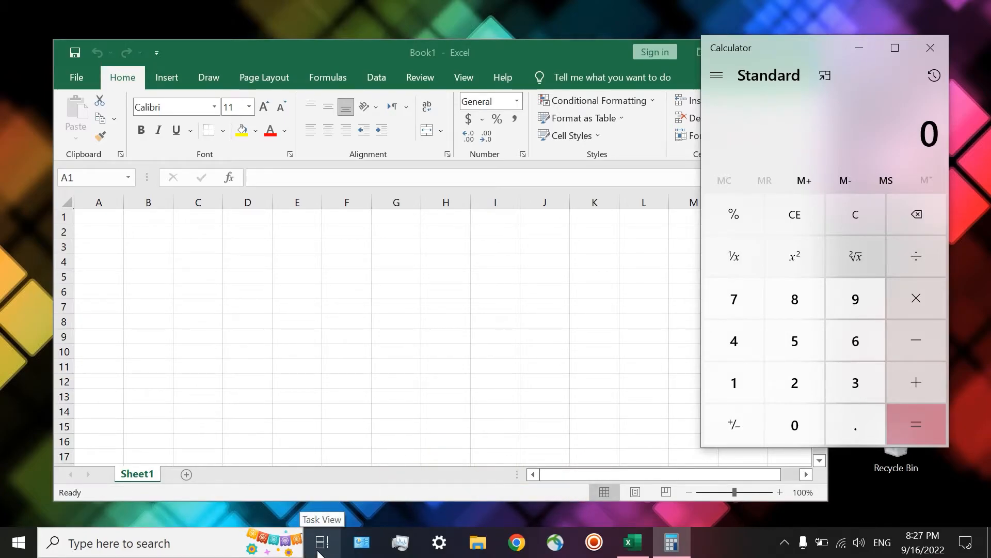
# - Return to Desktop 1 via Task View and bring the Word document to the front
pyautogui.click(322, 542)
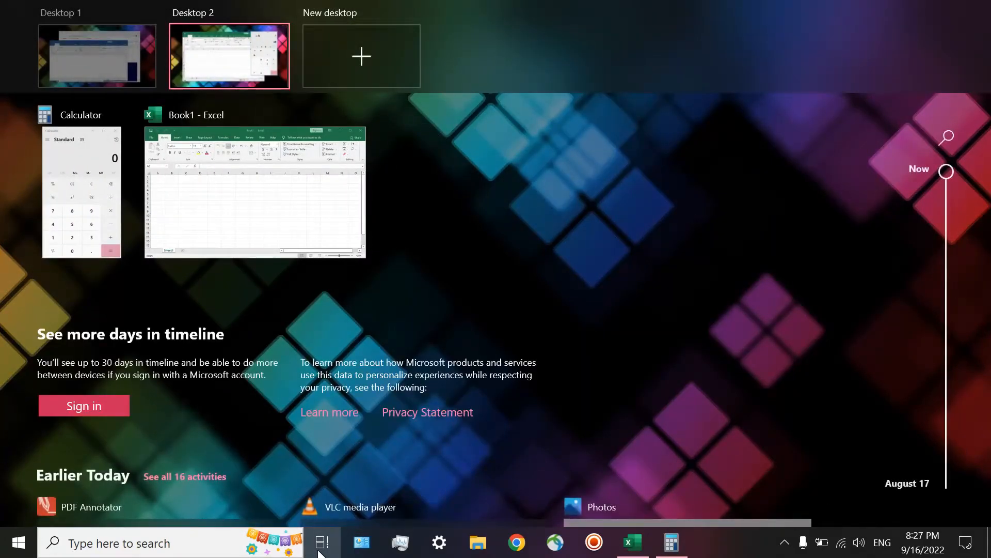
pyautogui.moveTo(97, 56)
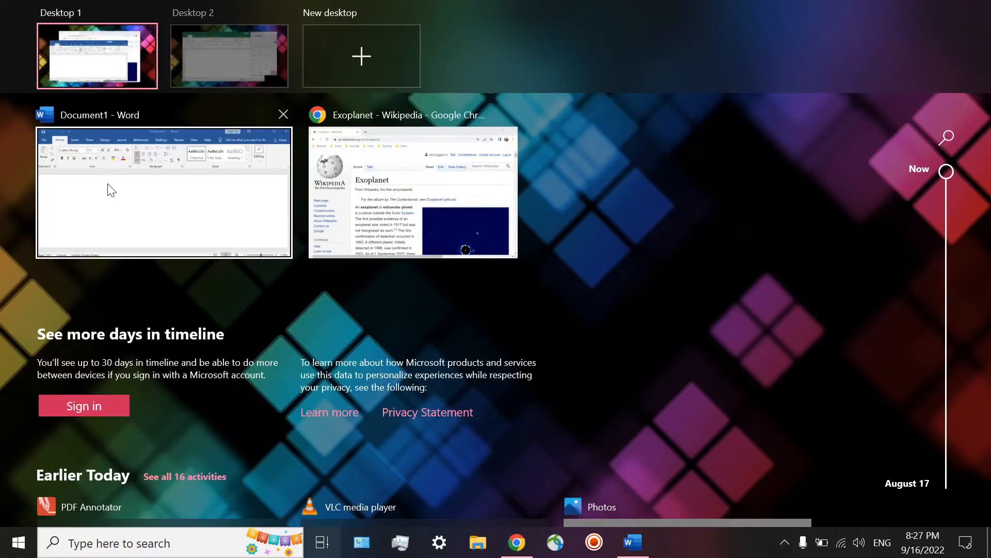
pyautogui.moveTo(183, 207)
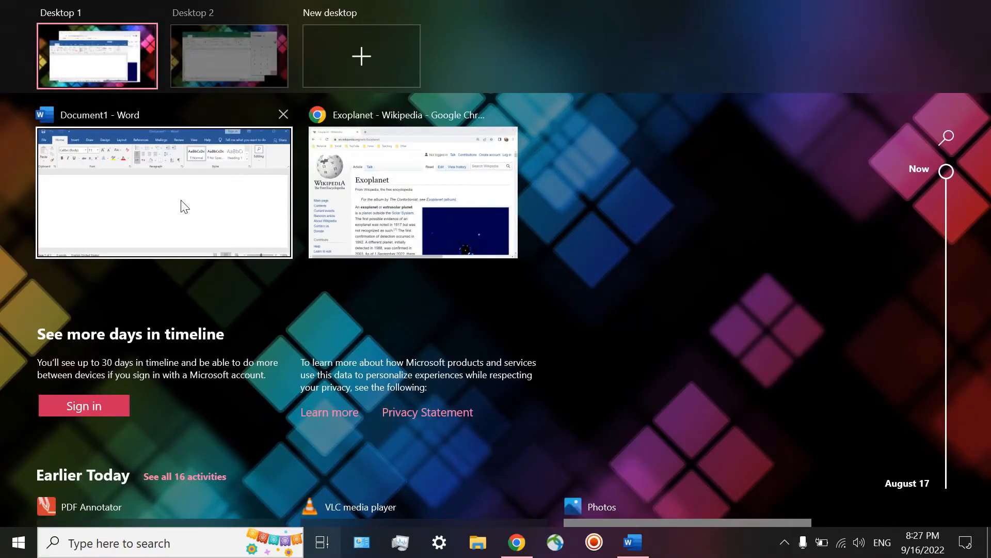
pyautogui.click(164, 192)
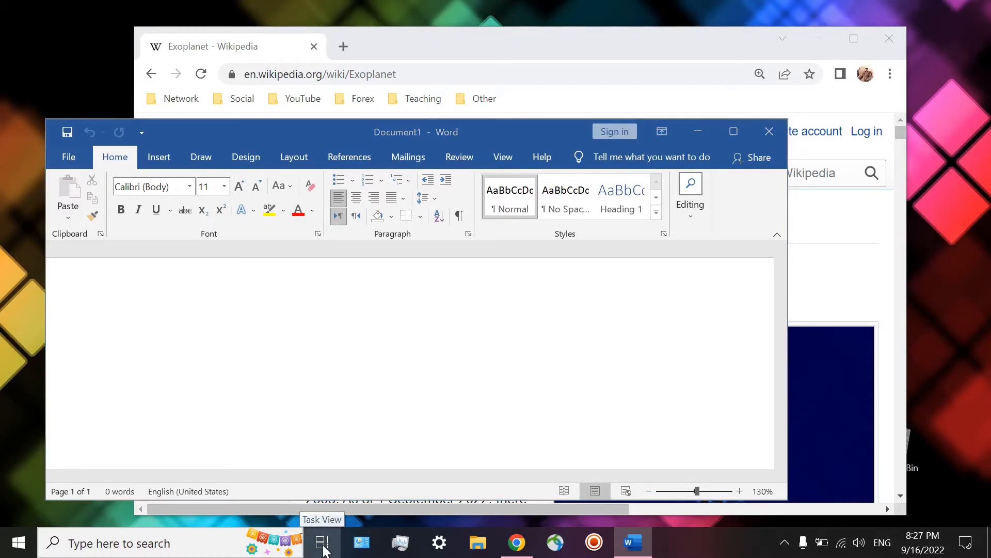
# - Switch to Desktop 2 with Excel and Calculator, then reopen Task View
pyautogui.click(322, 543)
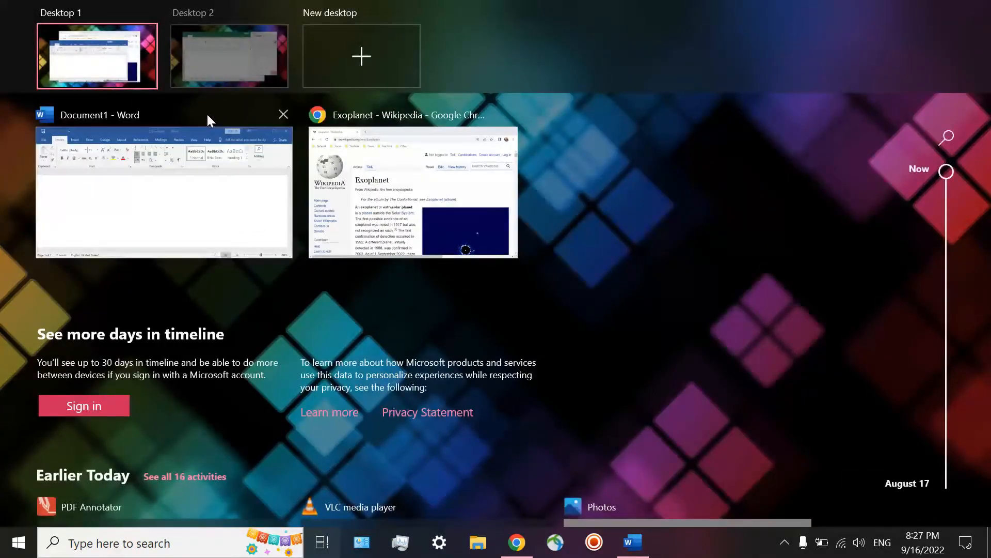
pyautogui.click(230, 56)
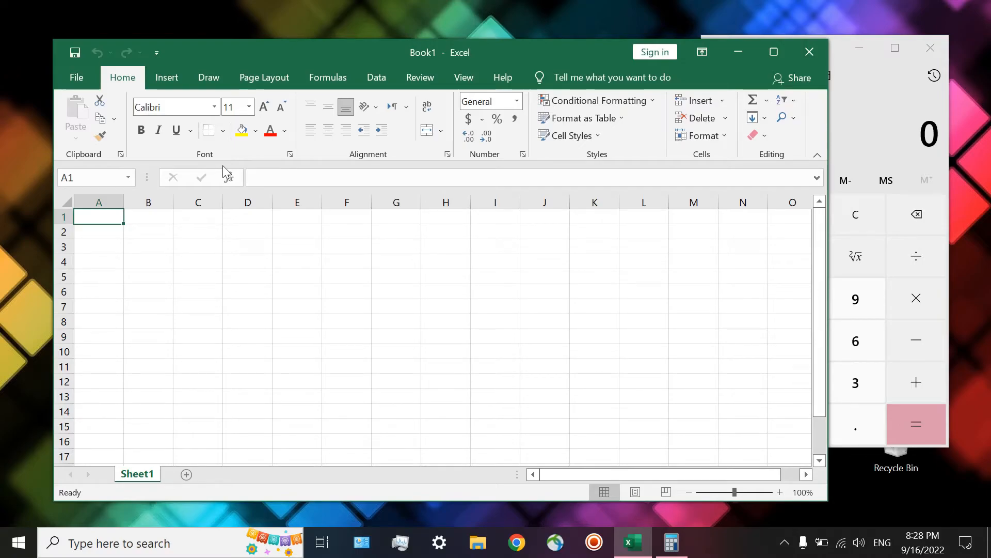
pyautogui.click(323, 542)
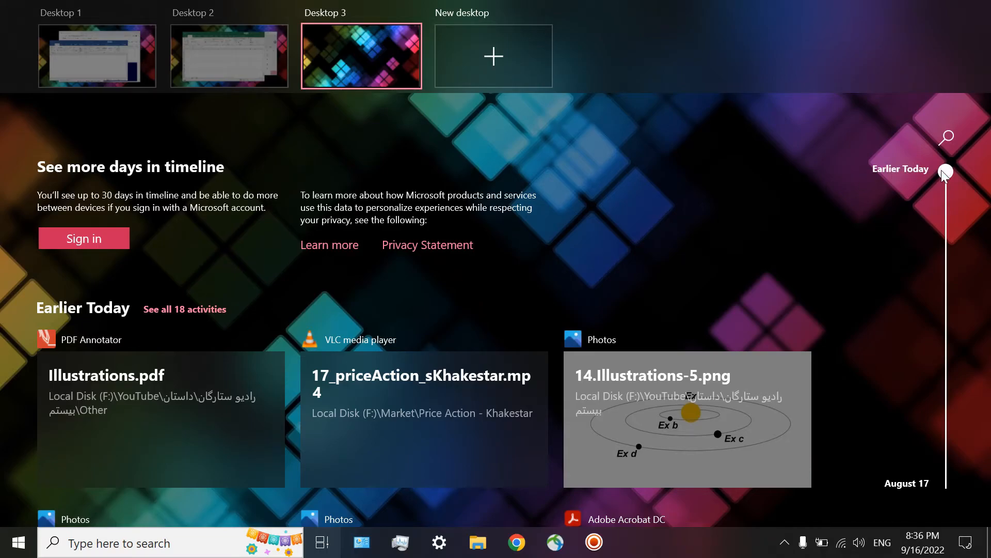
# - Scroll the Timeline to September 12, reopen KEPLER-1625 SYSTEM.png in Photos, then close it
pyautogui.scroll(-3)
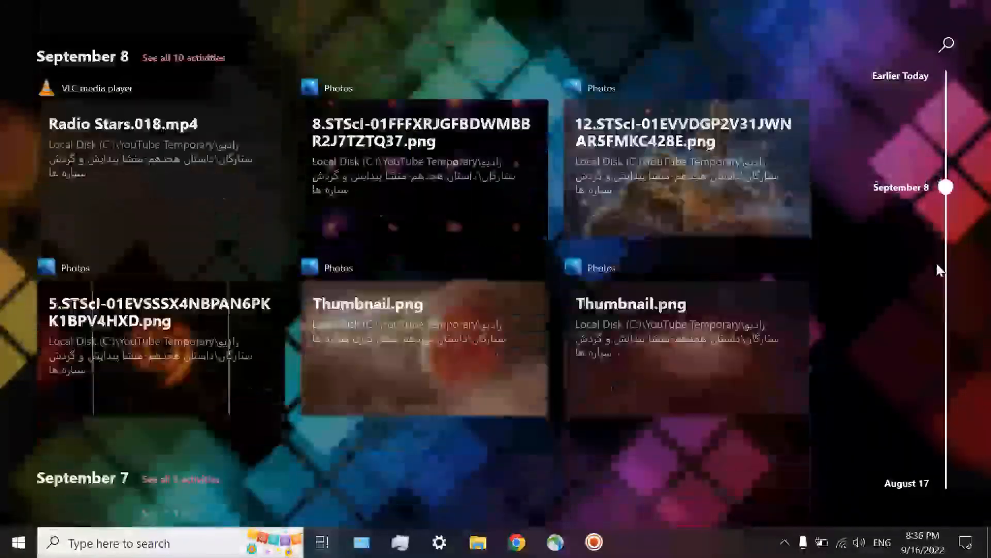
pyautogui.scroll(-3)
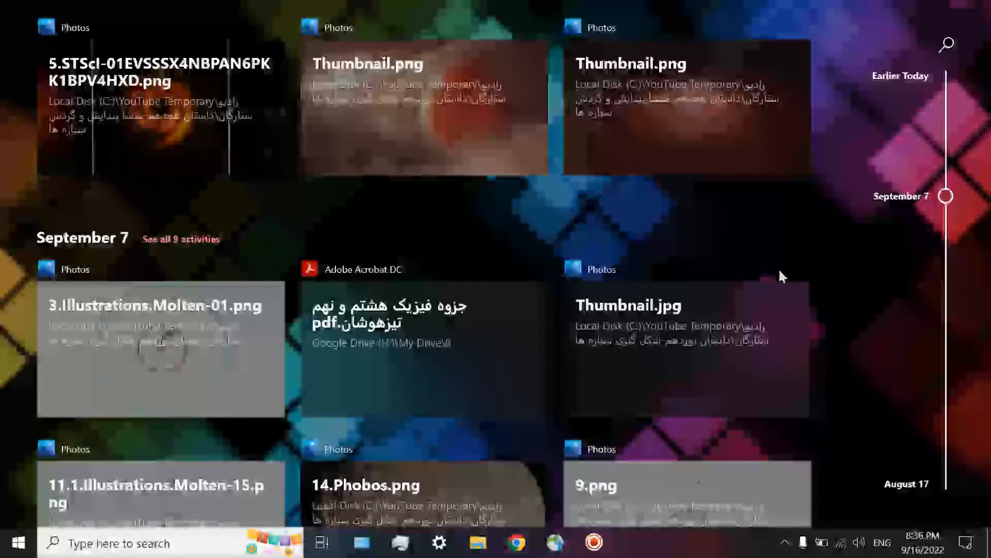
pyautogui.scroll(-3)
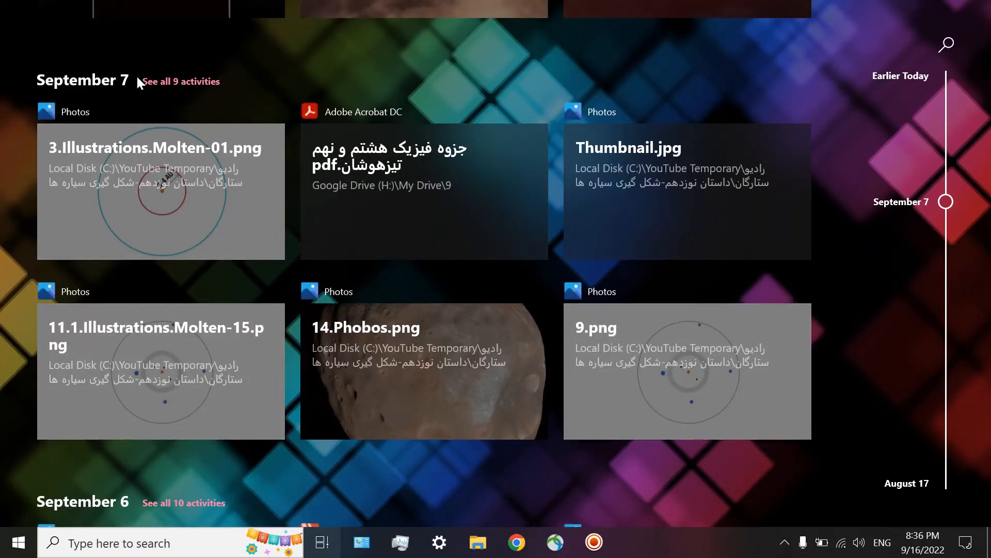
pyautogui.moveTo(247, 102)
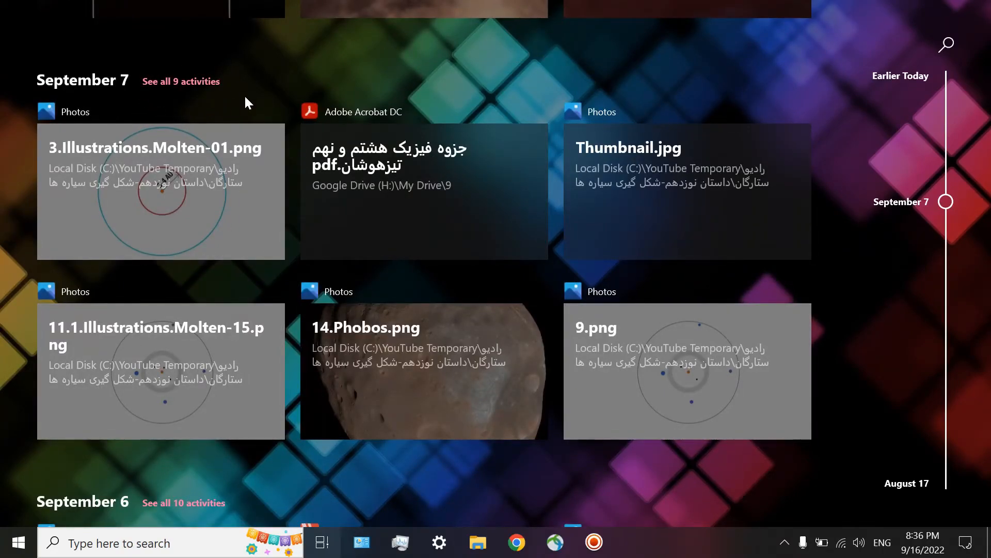
pyautogui.scroll(-3)
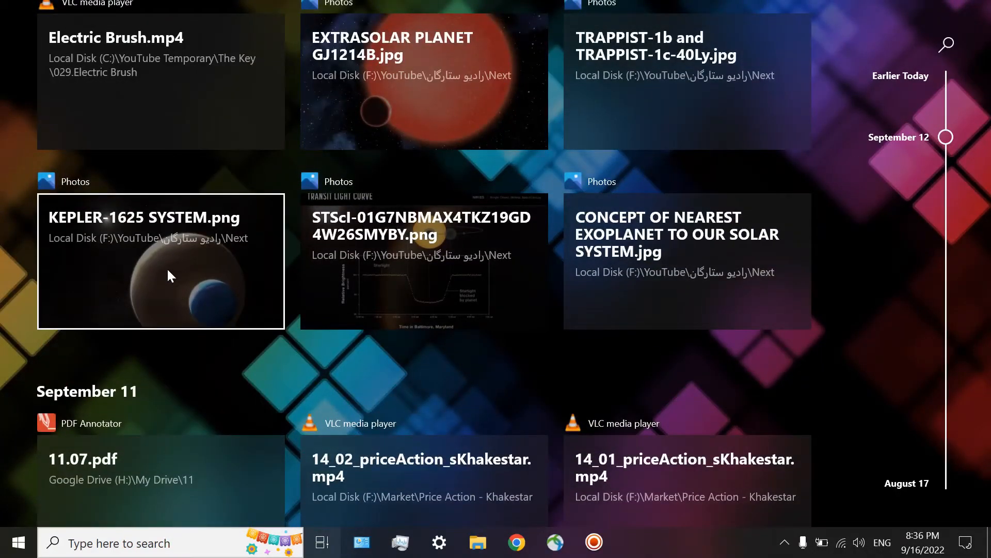
pyautogui.click(161, 260)
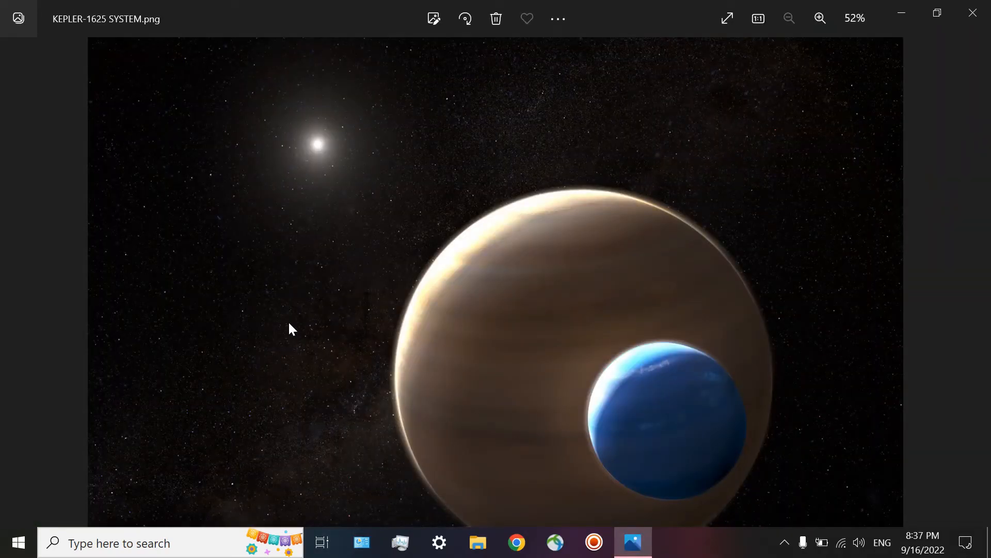
pyautogui.moveTo(977, 11)
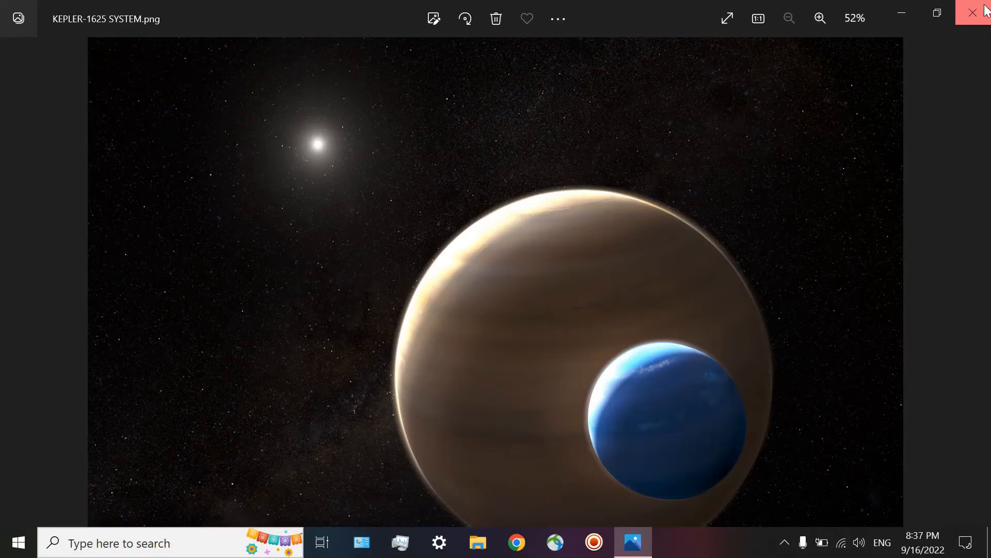
pyautogui.click(321, 543)
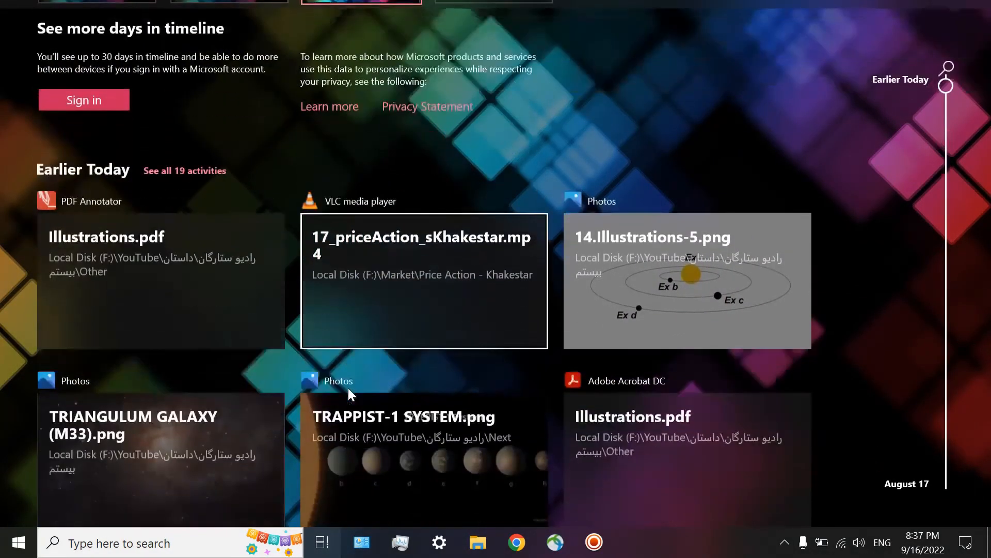
# - Scroll the Timeline down to Yesterday's activities, including Yi San E46.mkv and 02.prproj
pyautogui.scroll(-3)
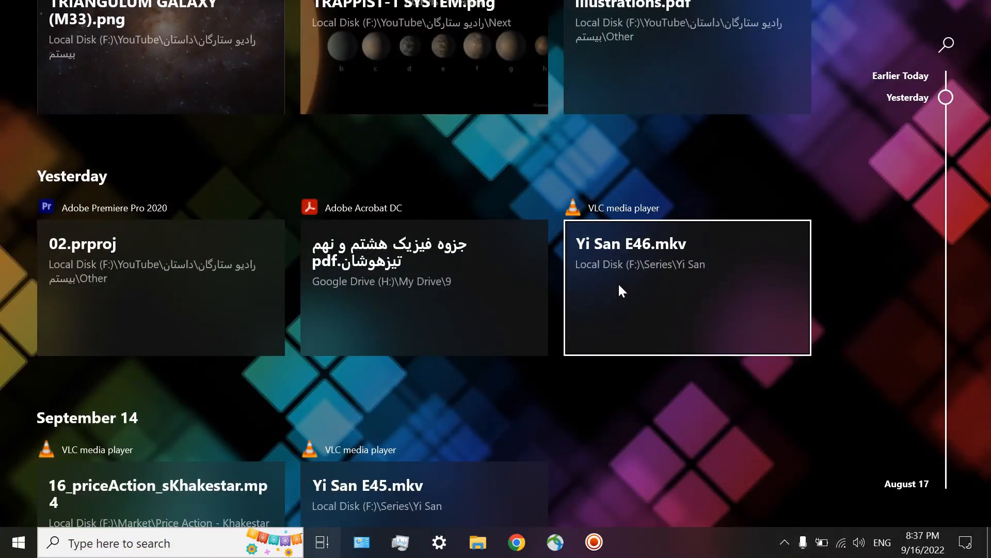
pyautogui.moveTo(658, 227)
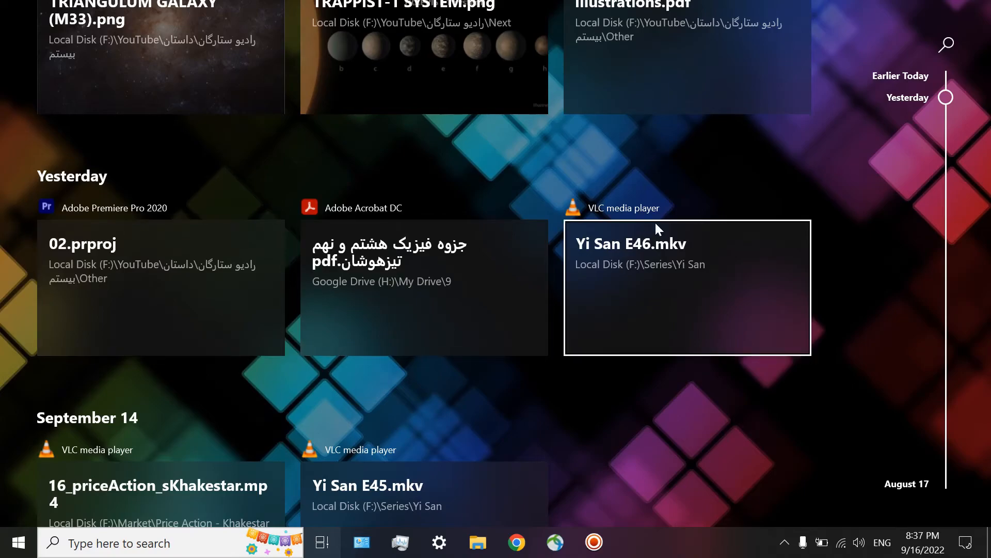
pyautogui.moveTo(661, 254)
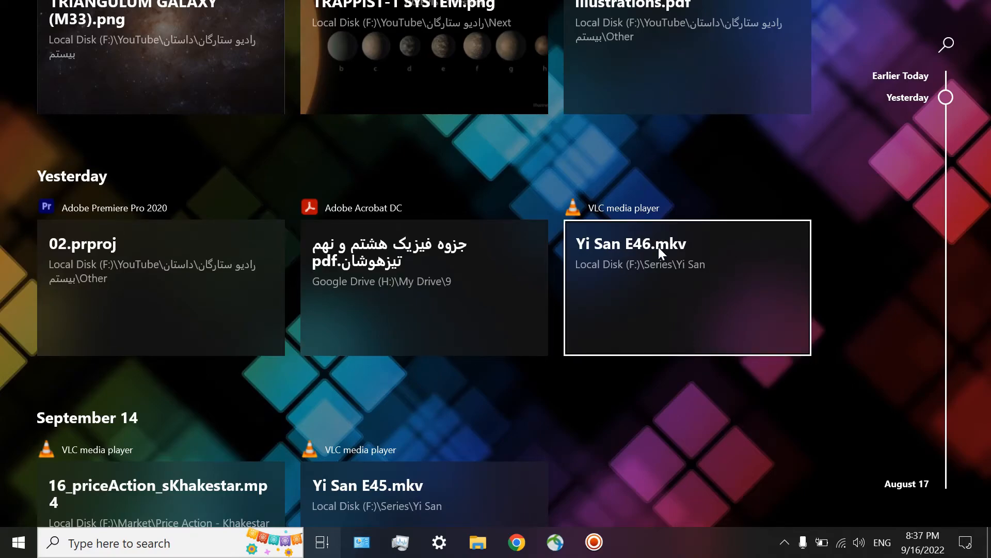